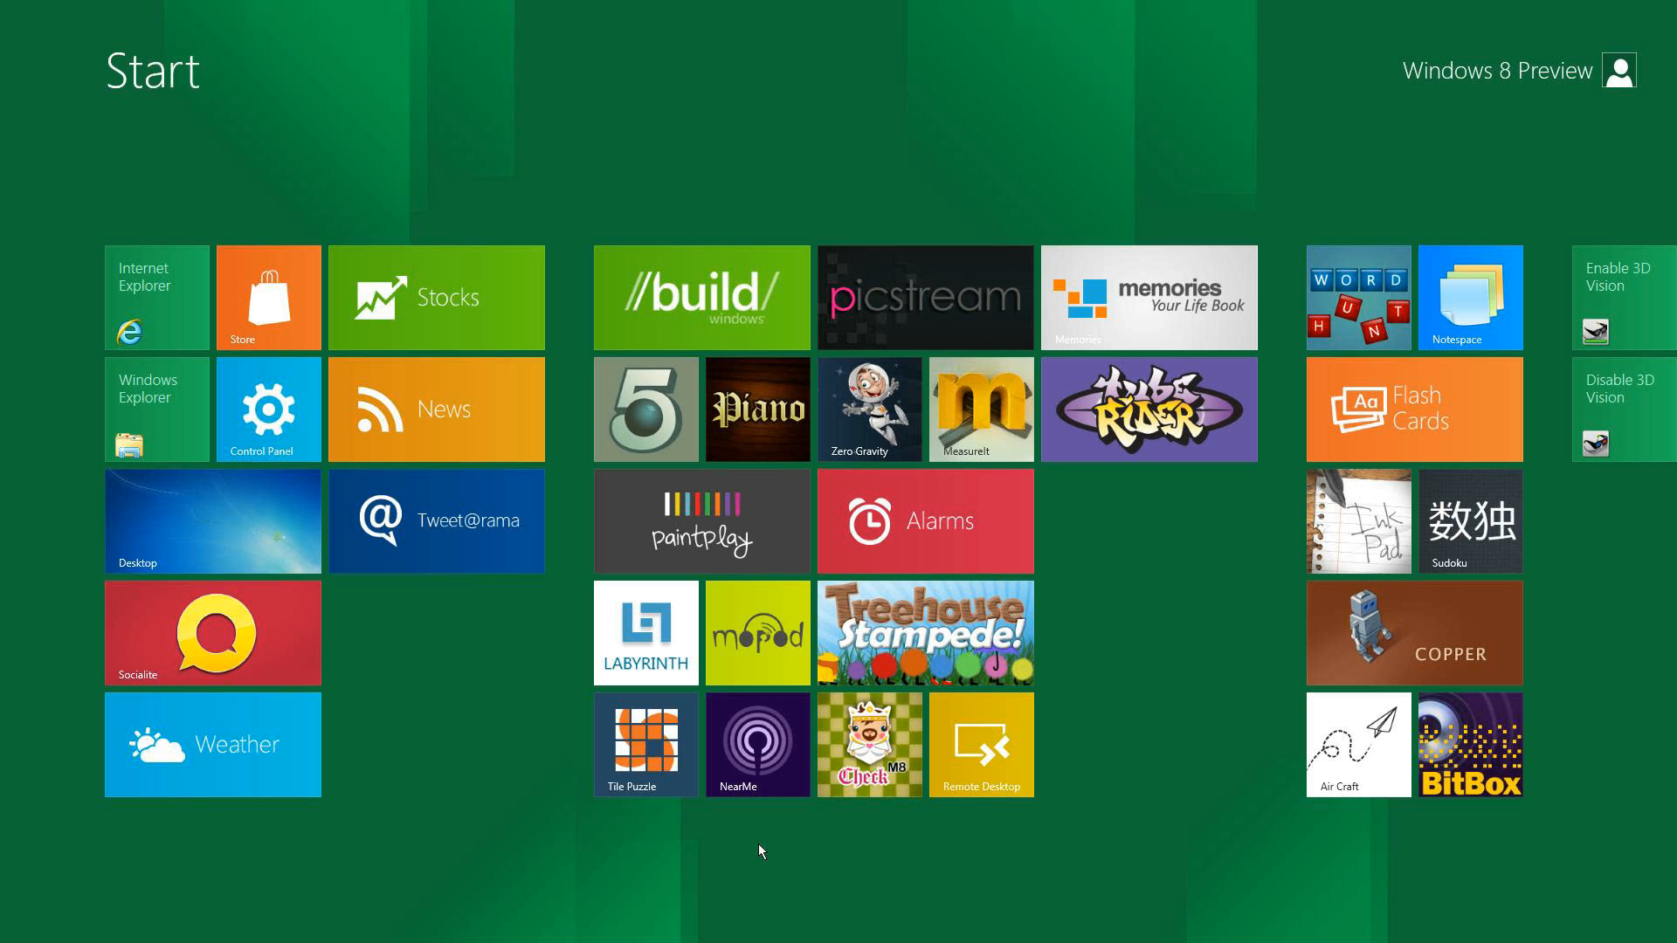
# Type 'f' on the Start screen to find and launch Mozilla Firefox
pyautogui.write('f')
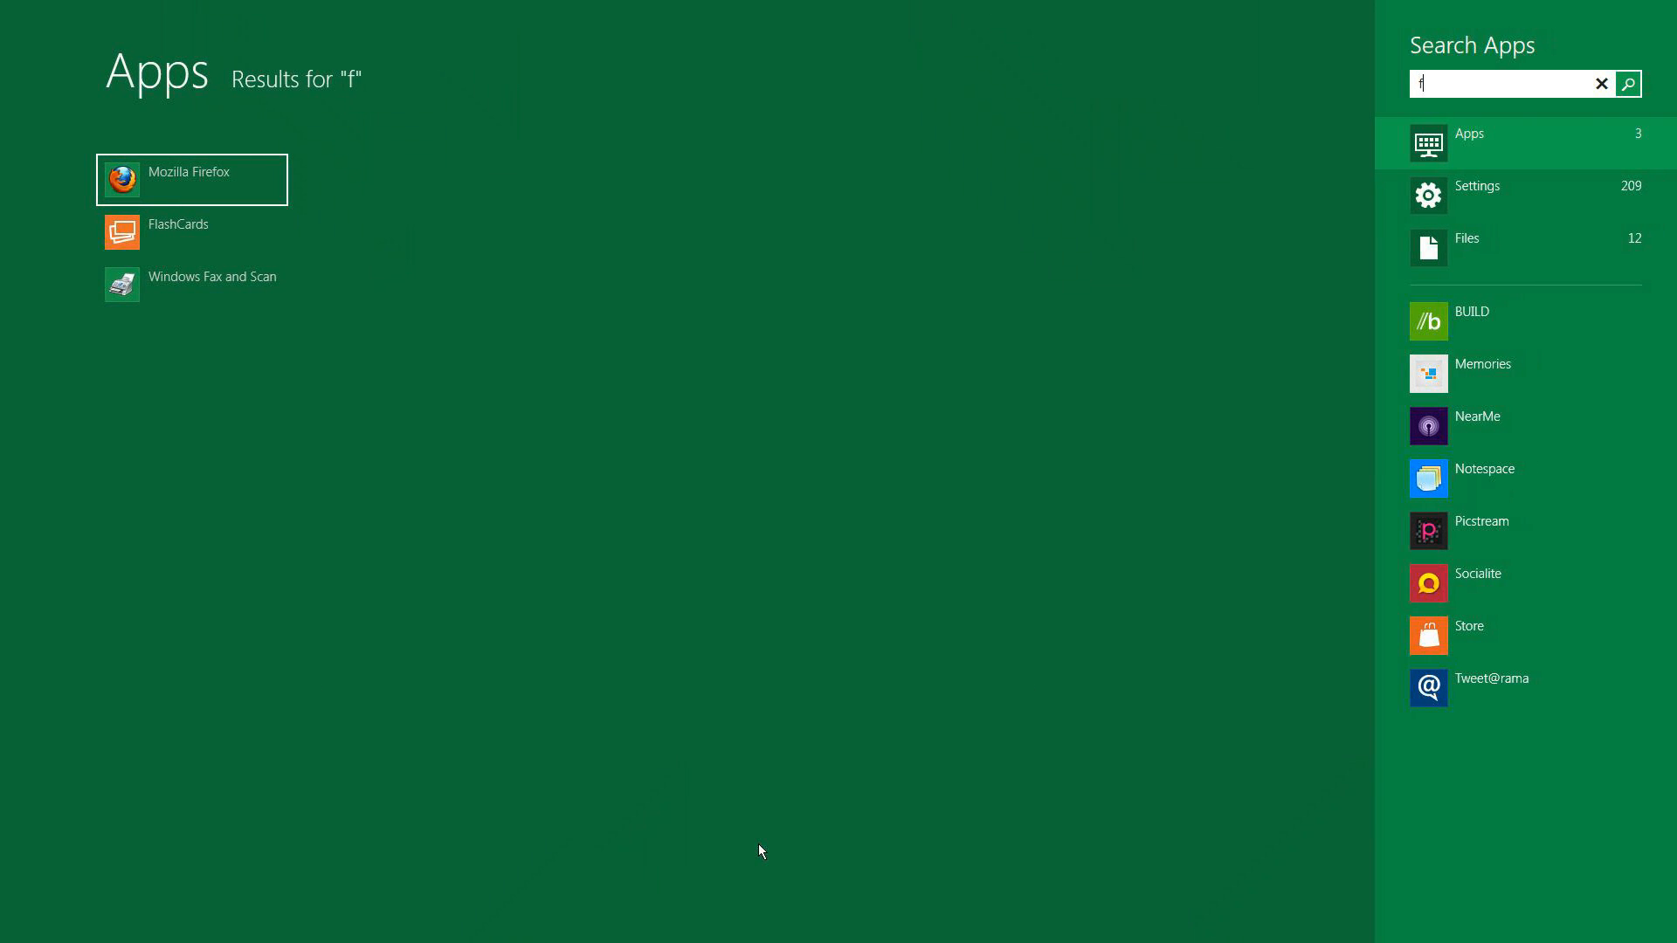
pyautogui.moveTo(623, 301)
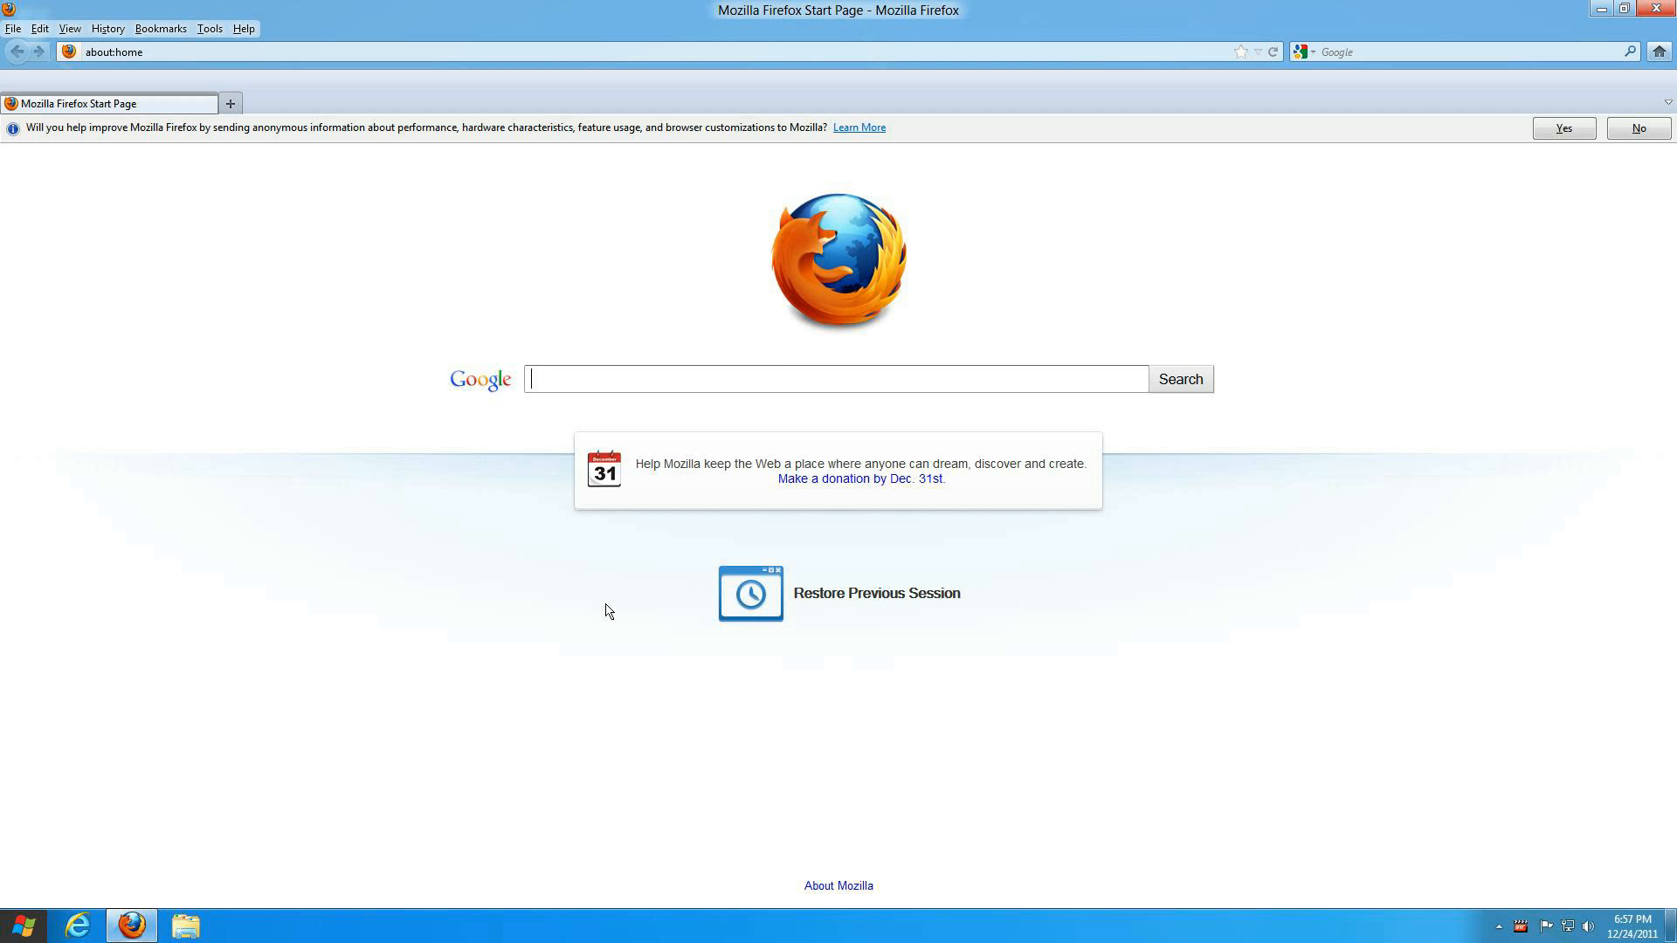
pyautogui.moveTo(1580, 172)
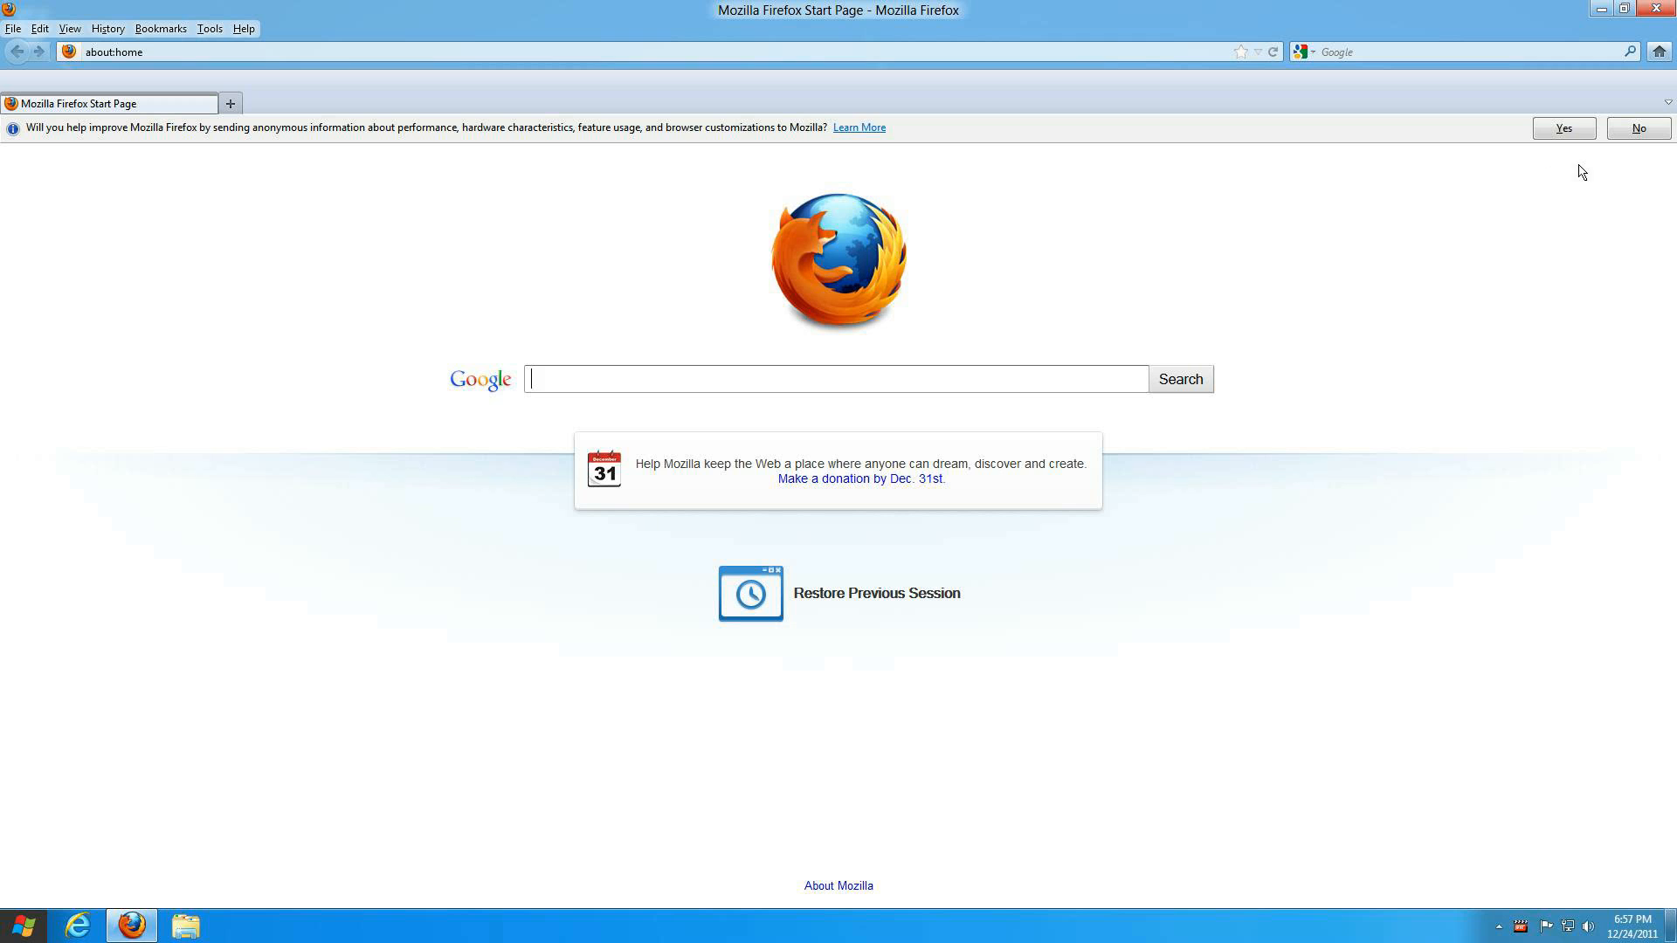
pyautogui.click(1619, 9)
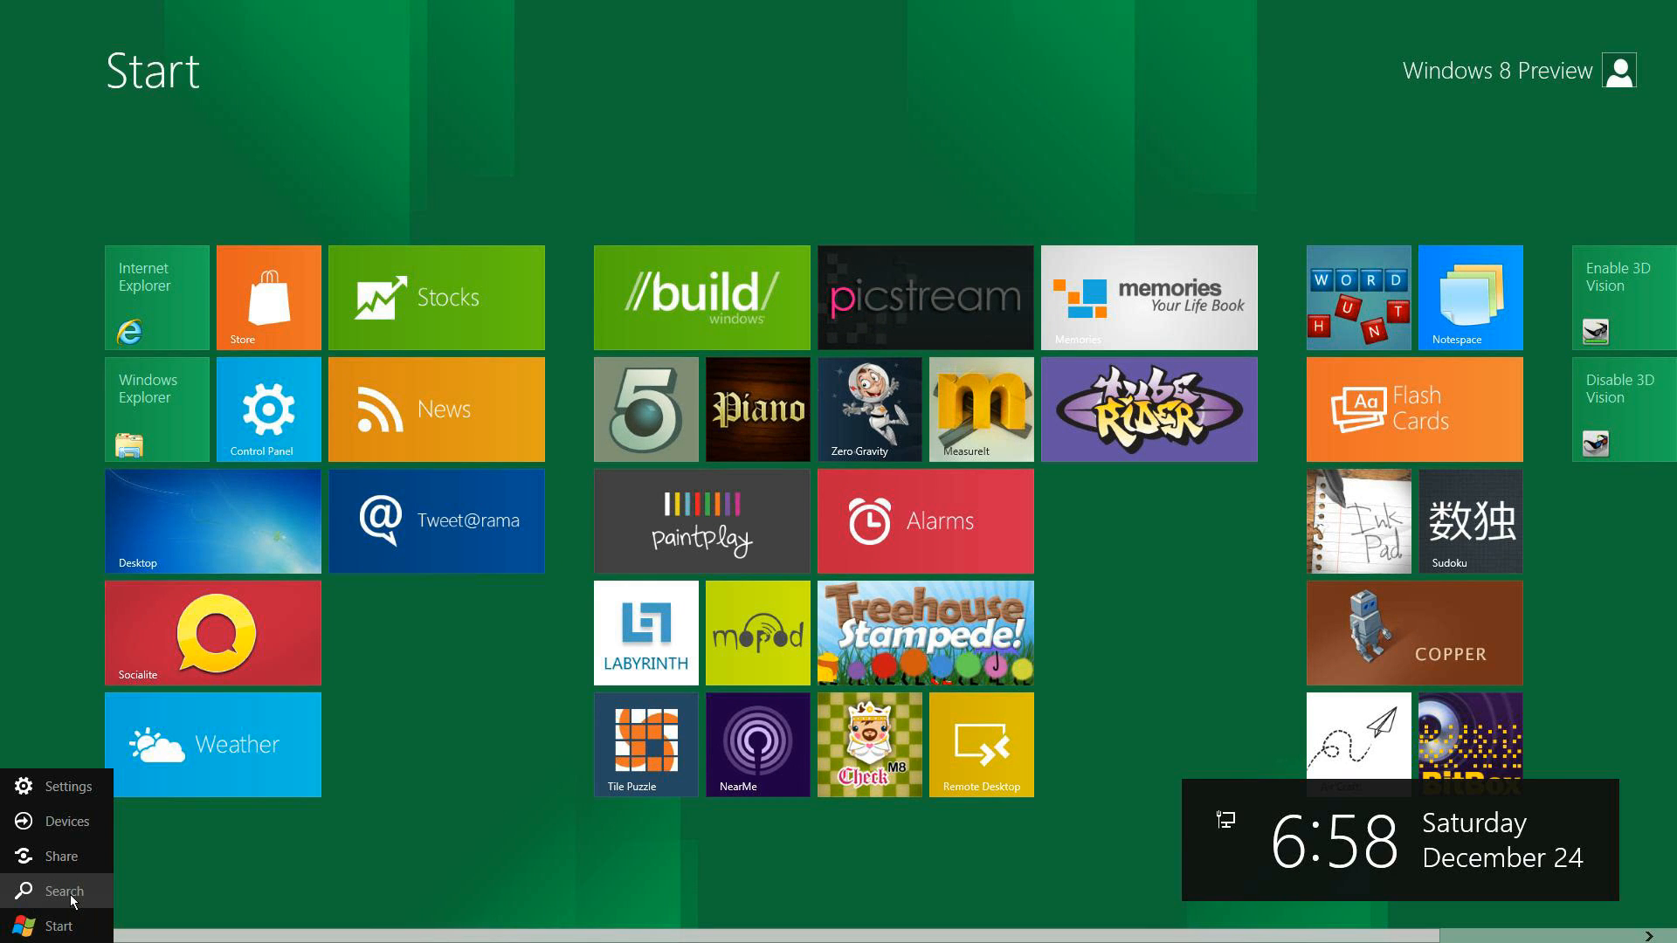
# Open Search Apps from the Search charm to list all installed apps alphabetically
pyautogui.click(65, 891)
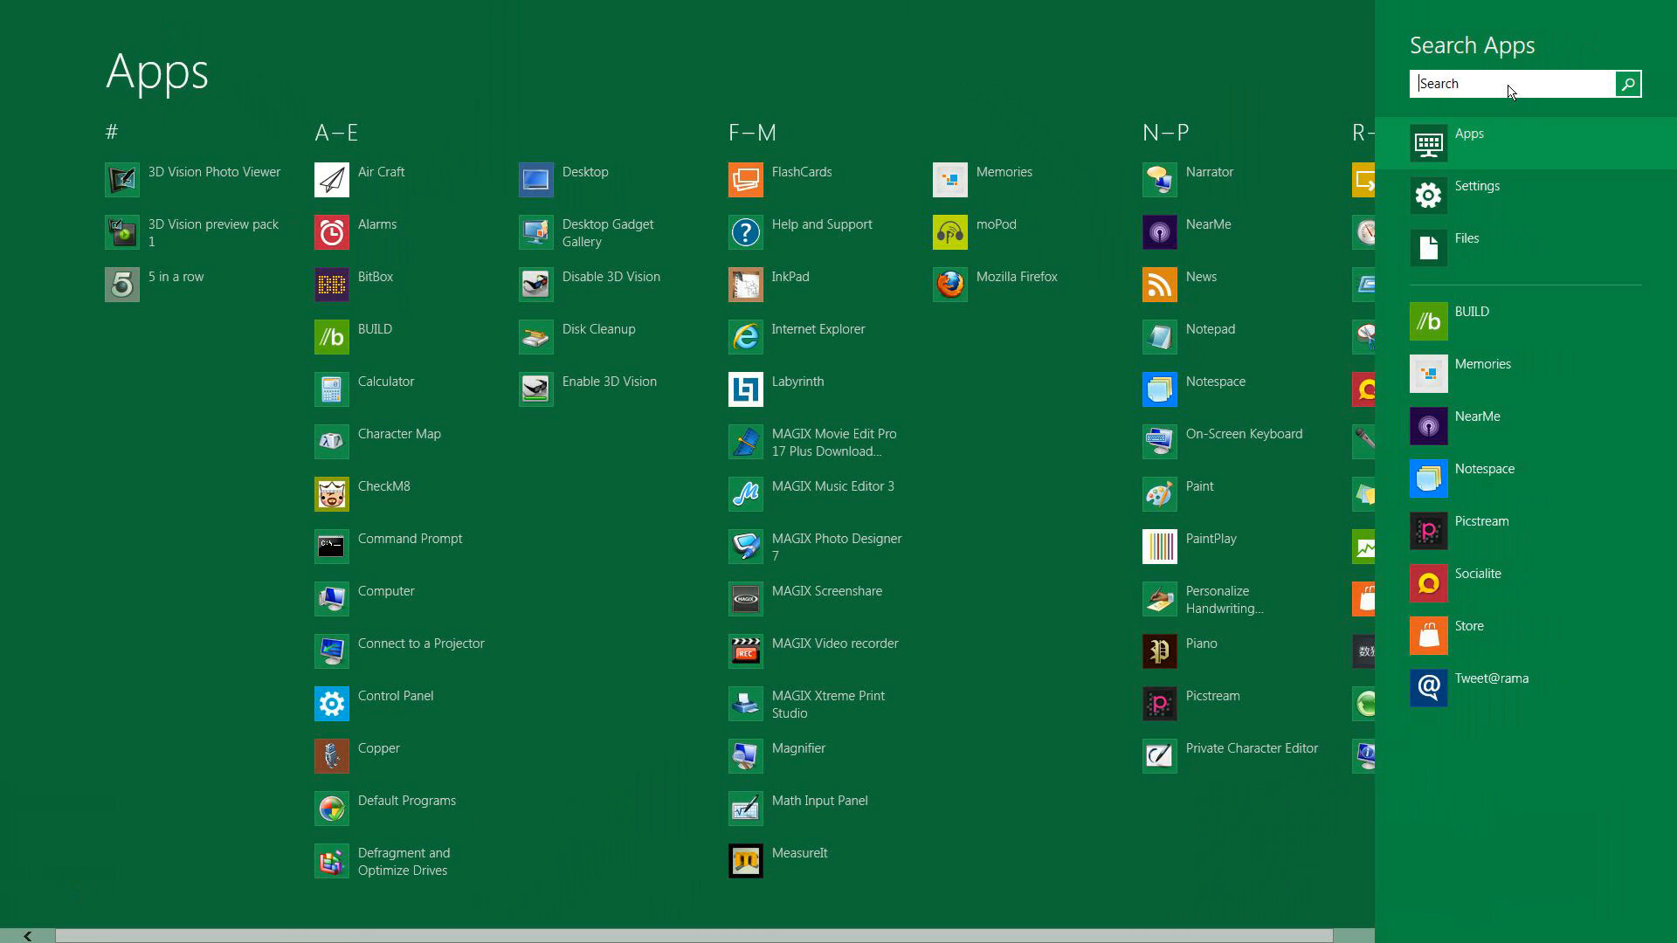
pyautogui.moveTo(1510, 186)
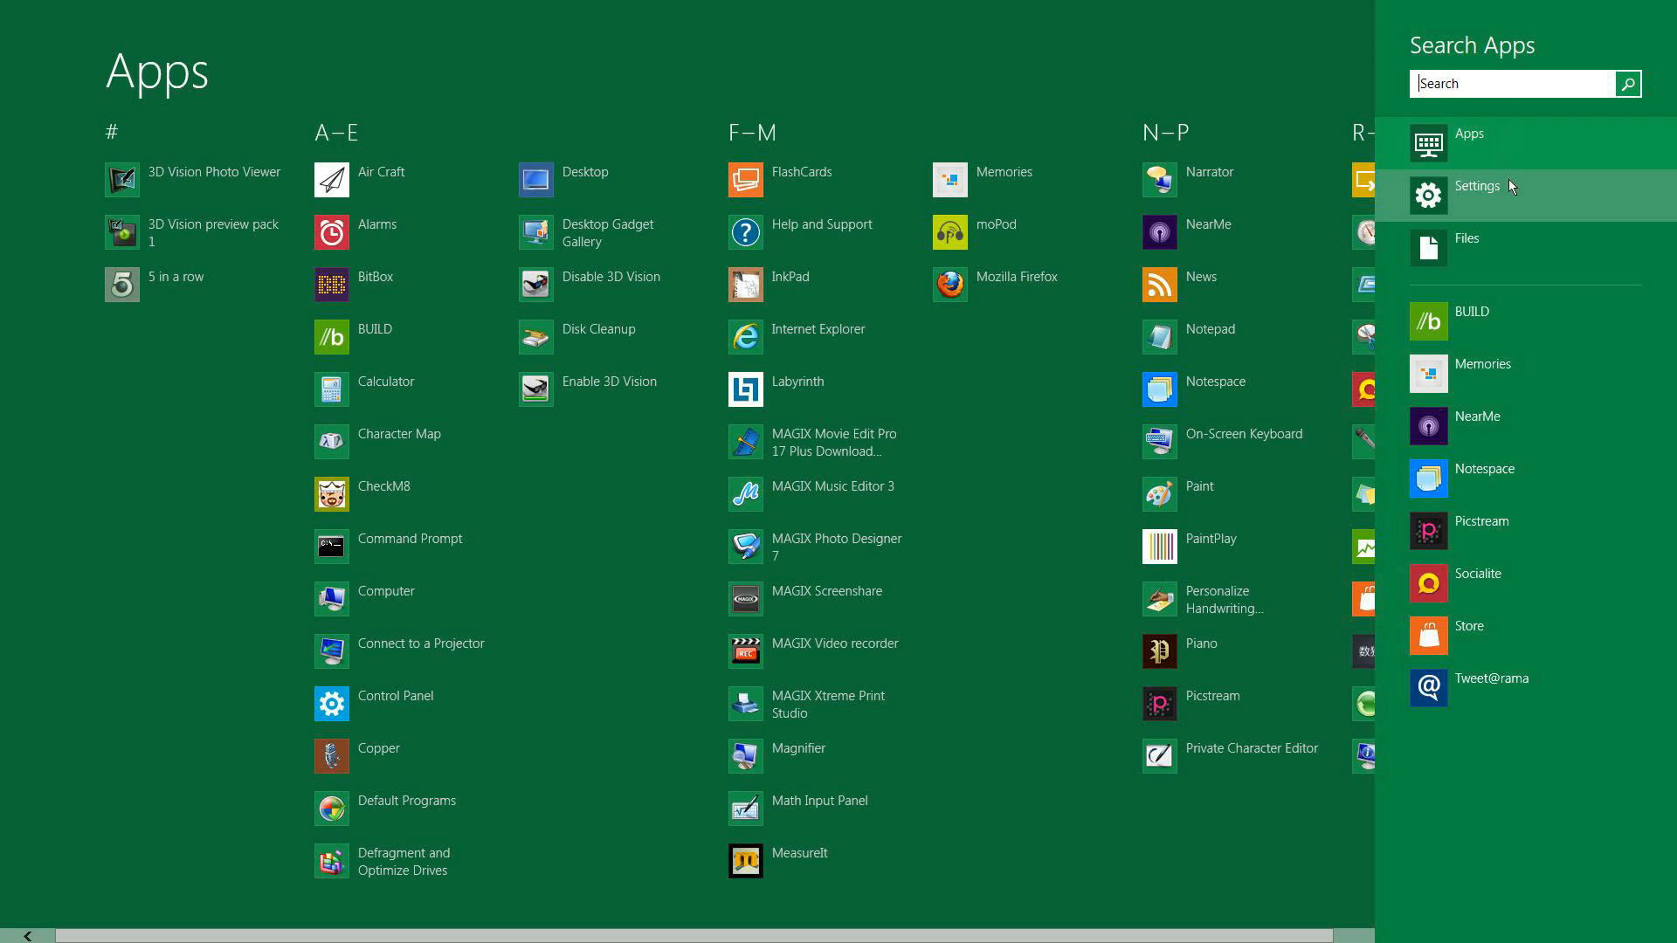
pyautogui.moveTo(1522, 220)
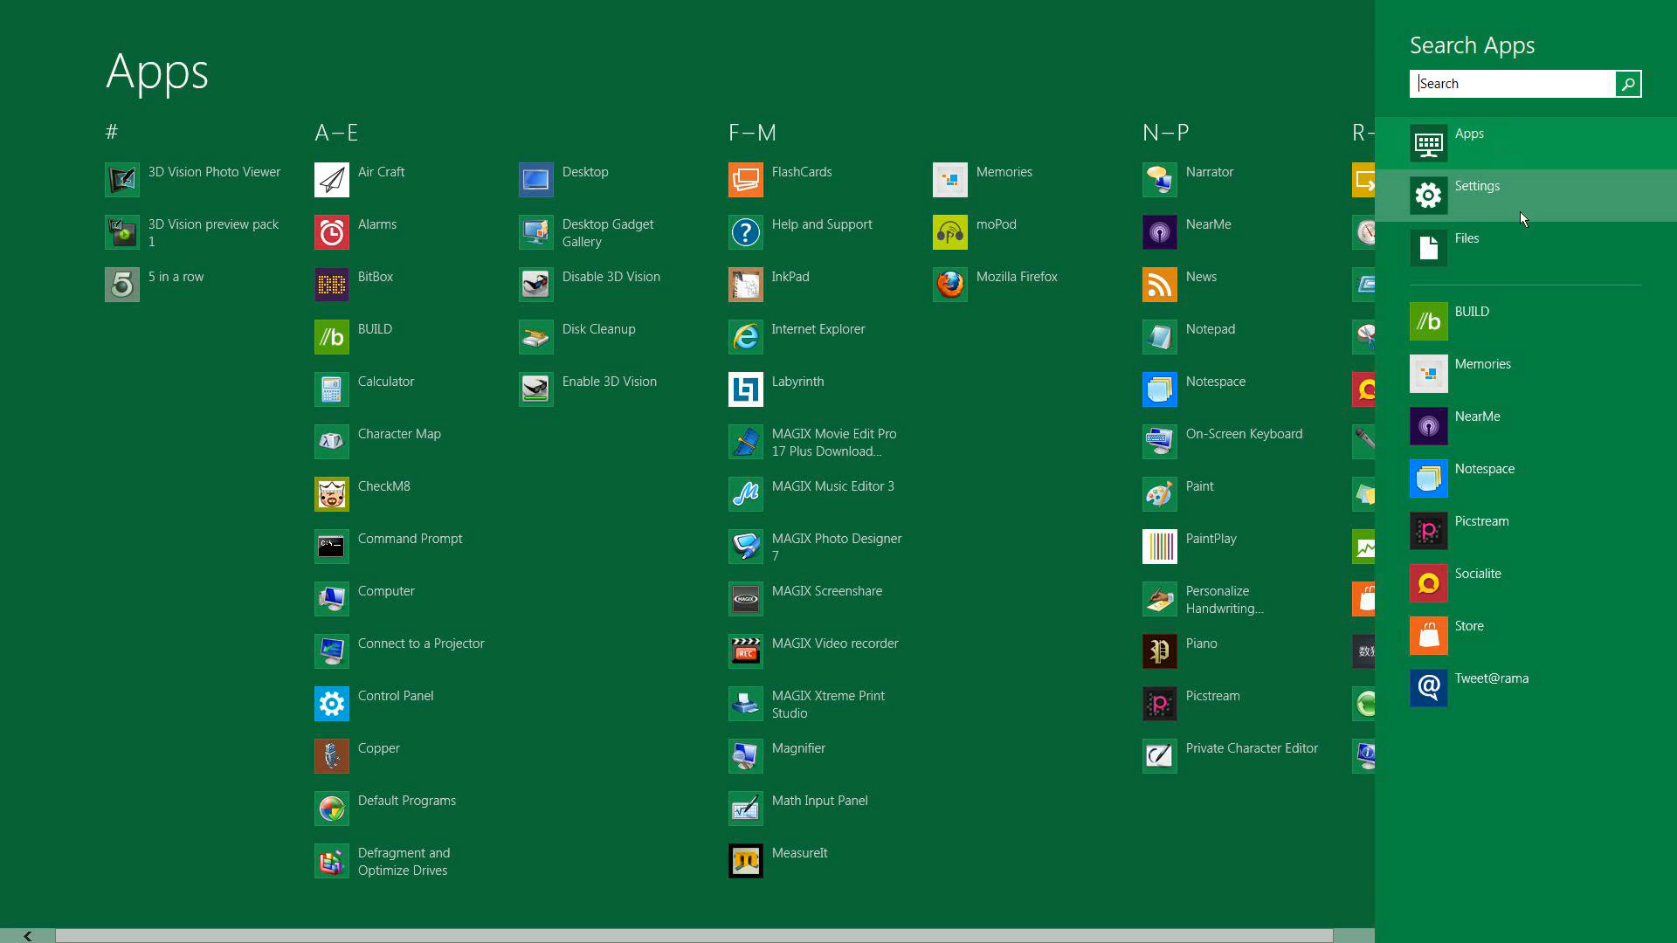
pyautogui.moveTo(1524, 215)
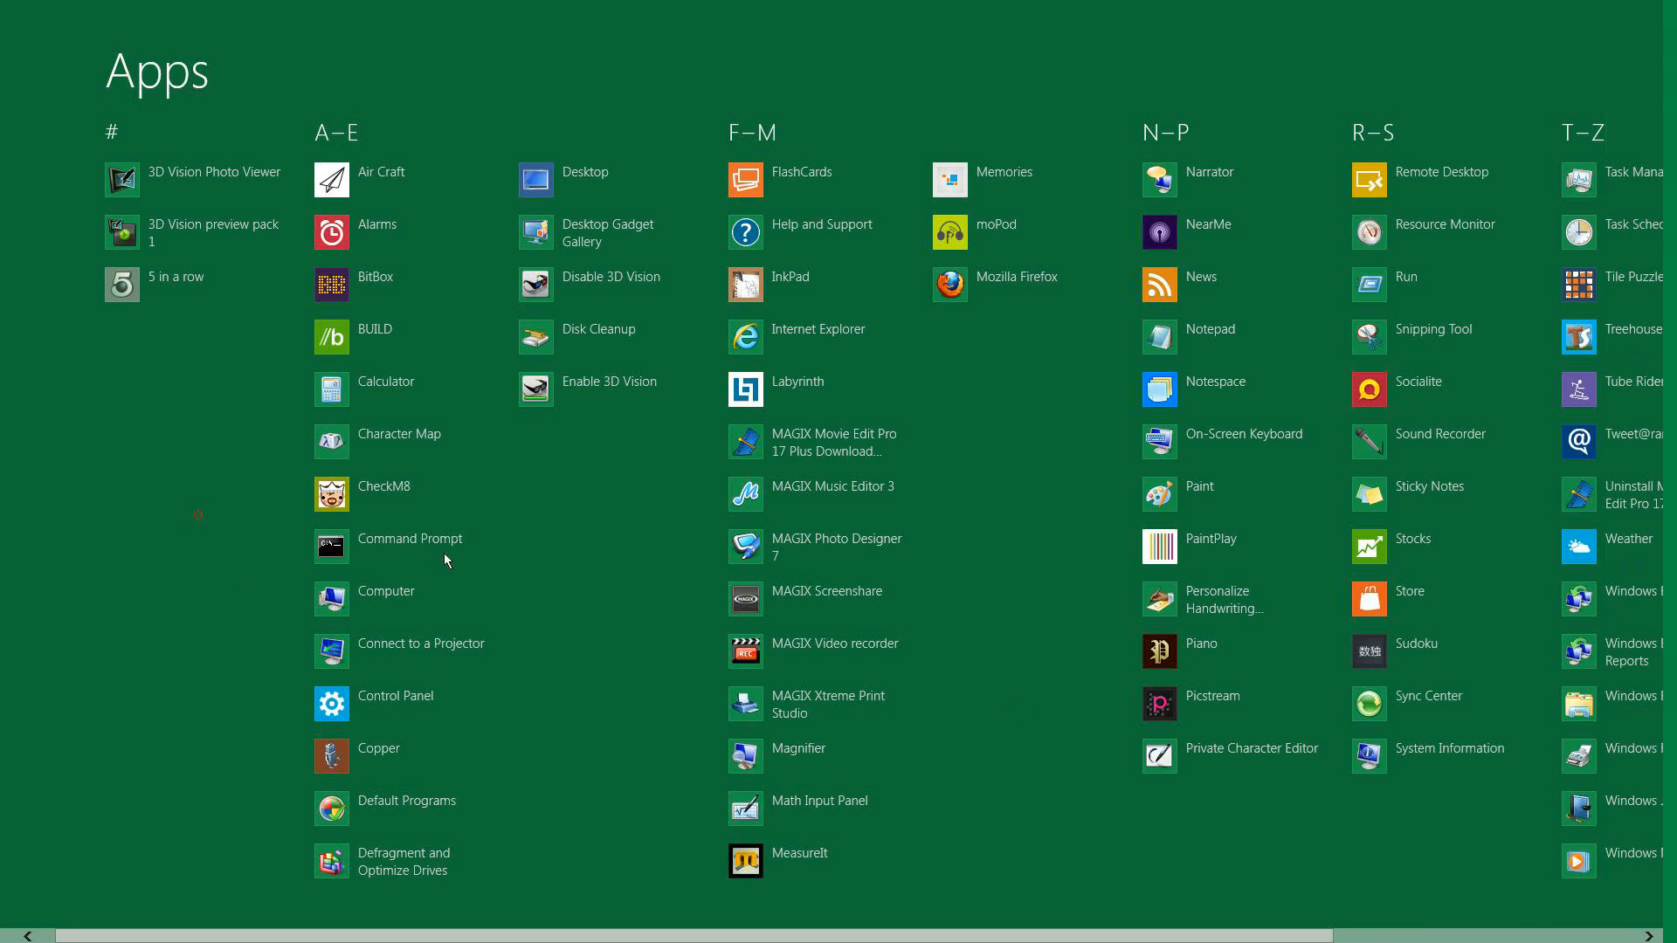
pyautogui.hscroll(3)
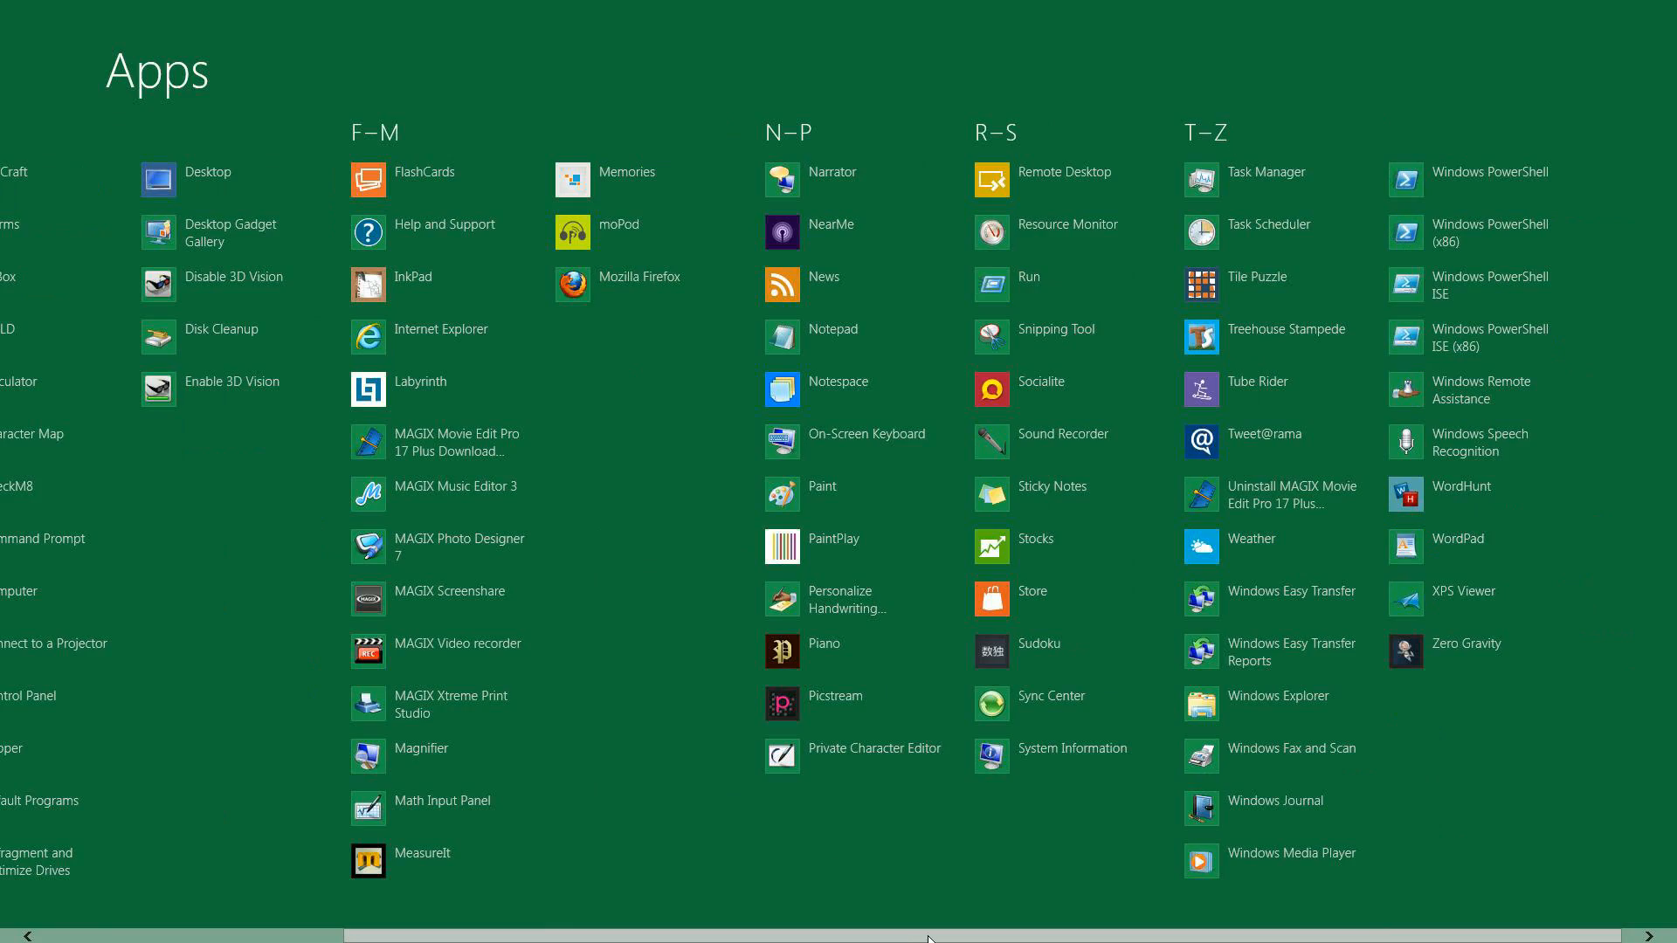
pyautogui.hscroll(-3)
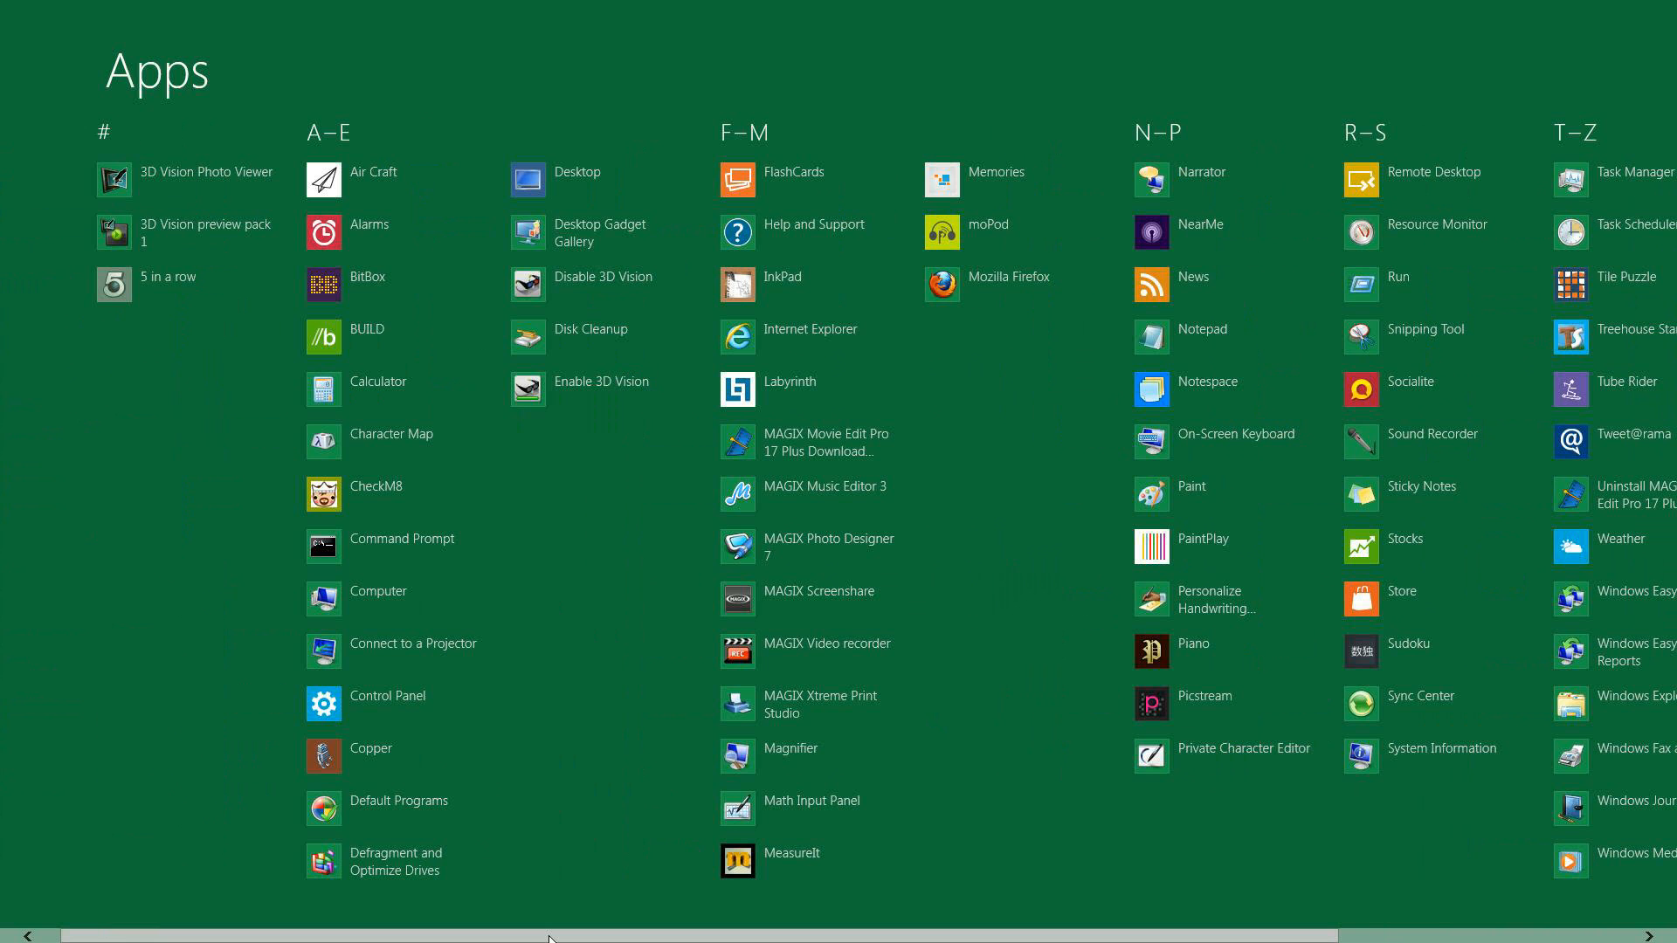
pyautogui.moveTo(37, 904)
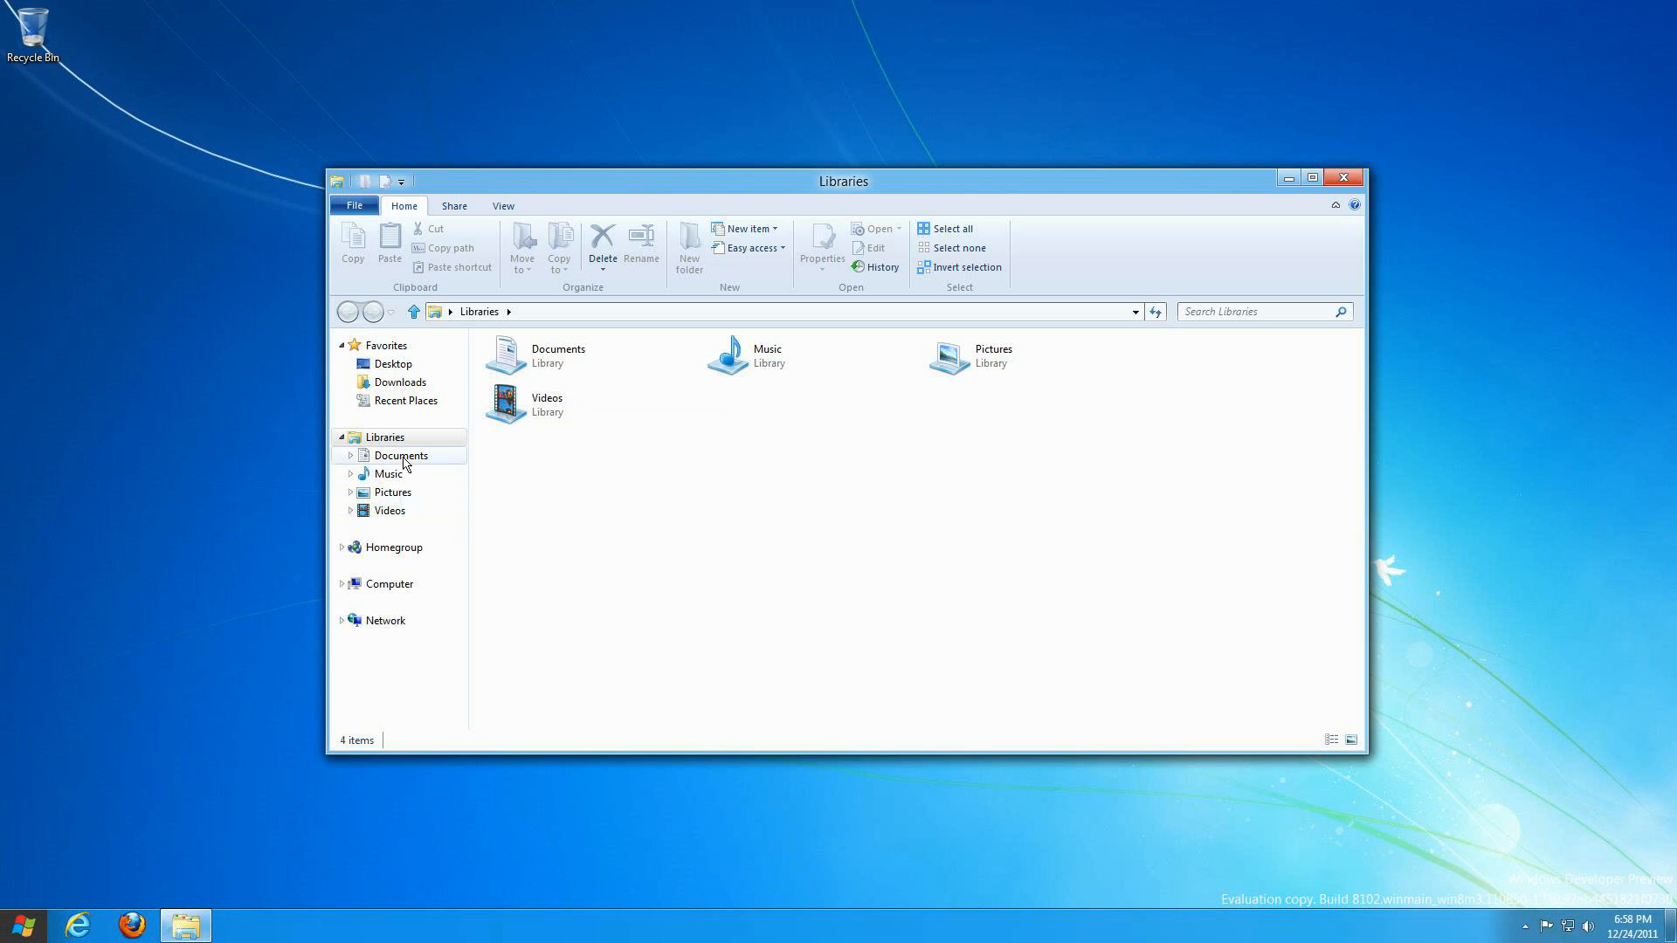
# Preview the Size search filter, then switch Explorer to Computer and reopen Search Tools
pyautogui.click(1257, 311)
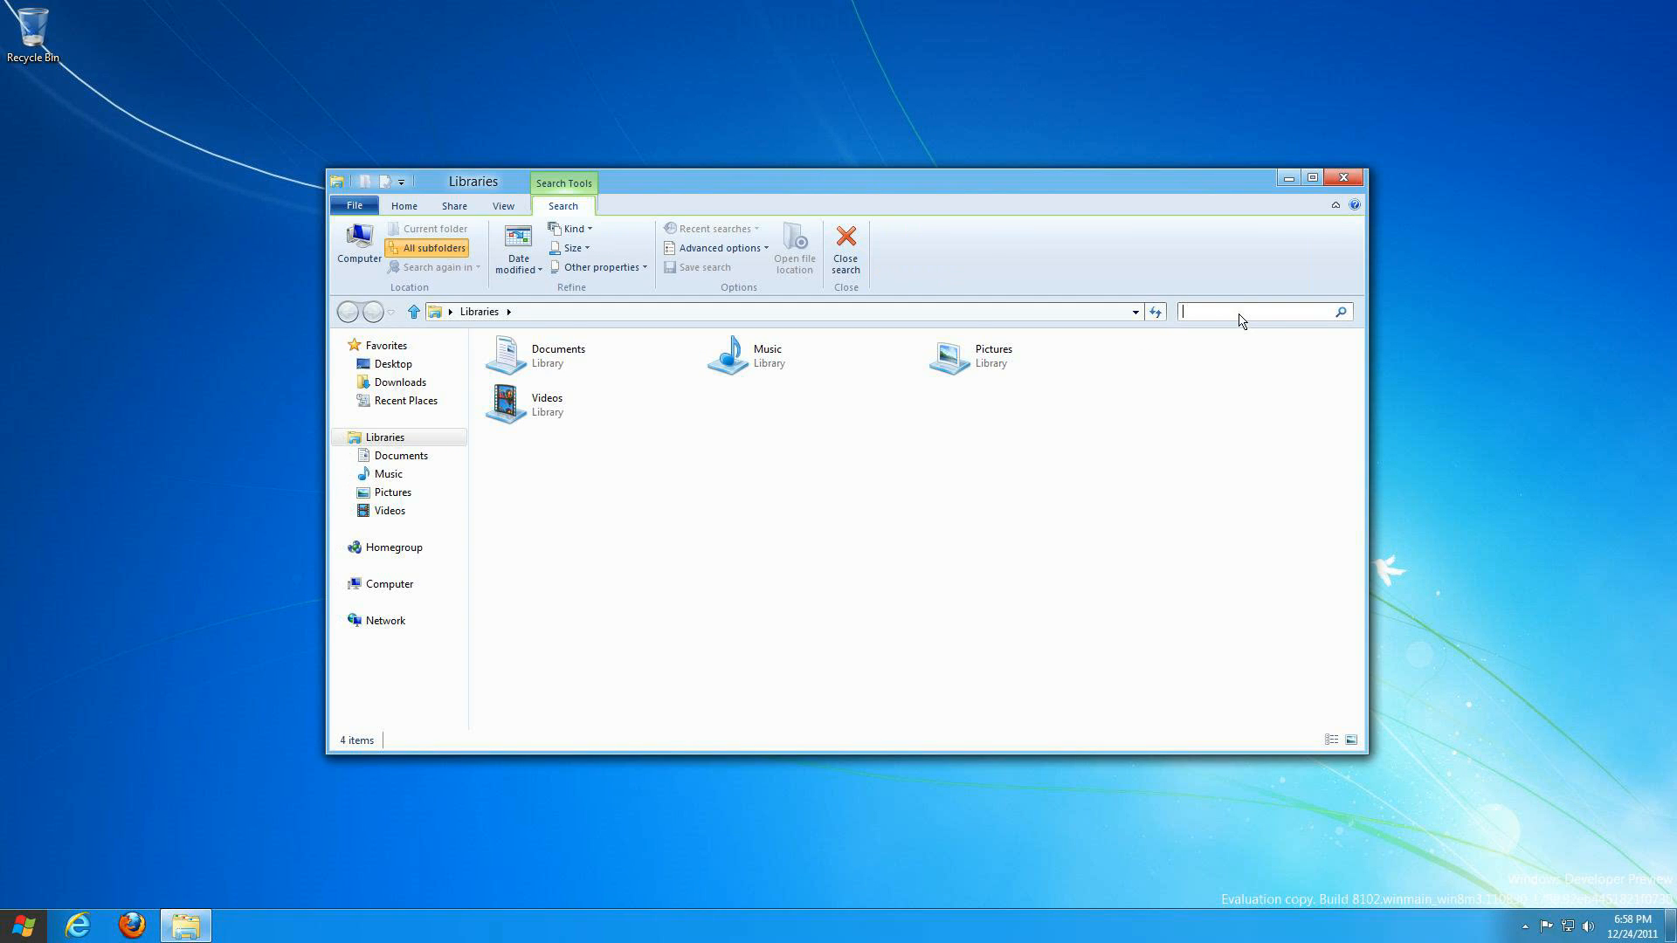
pyautogui.moveTo(644, 261)
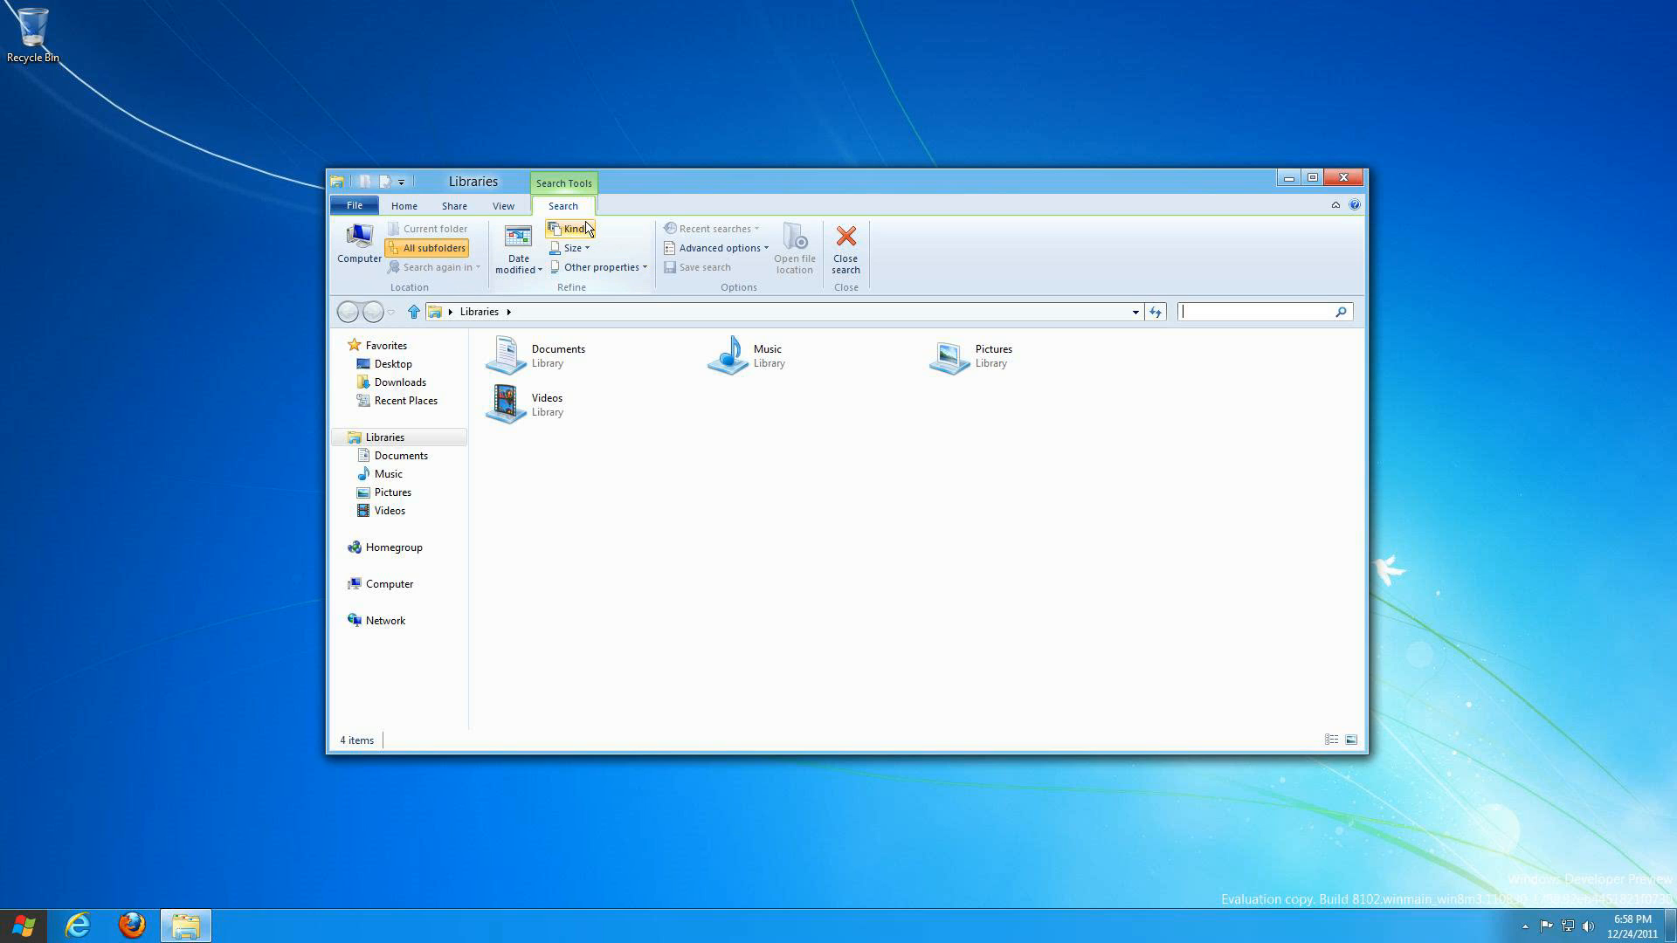
pyautogui.click(571, 247)
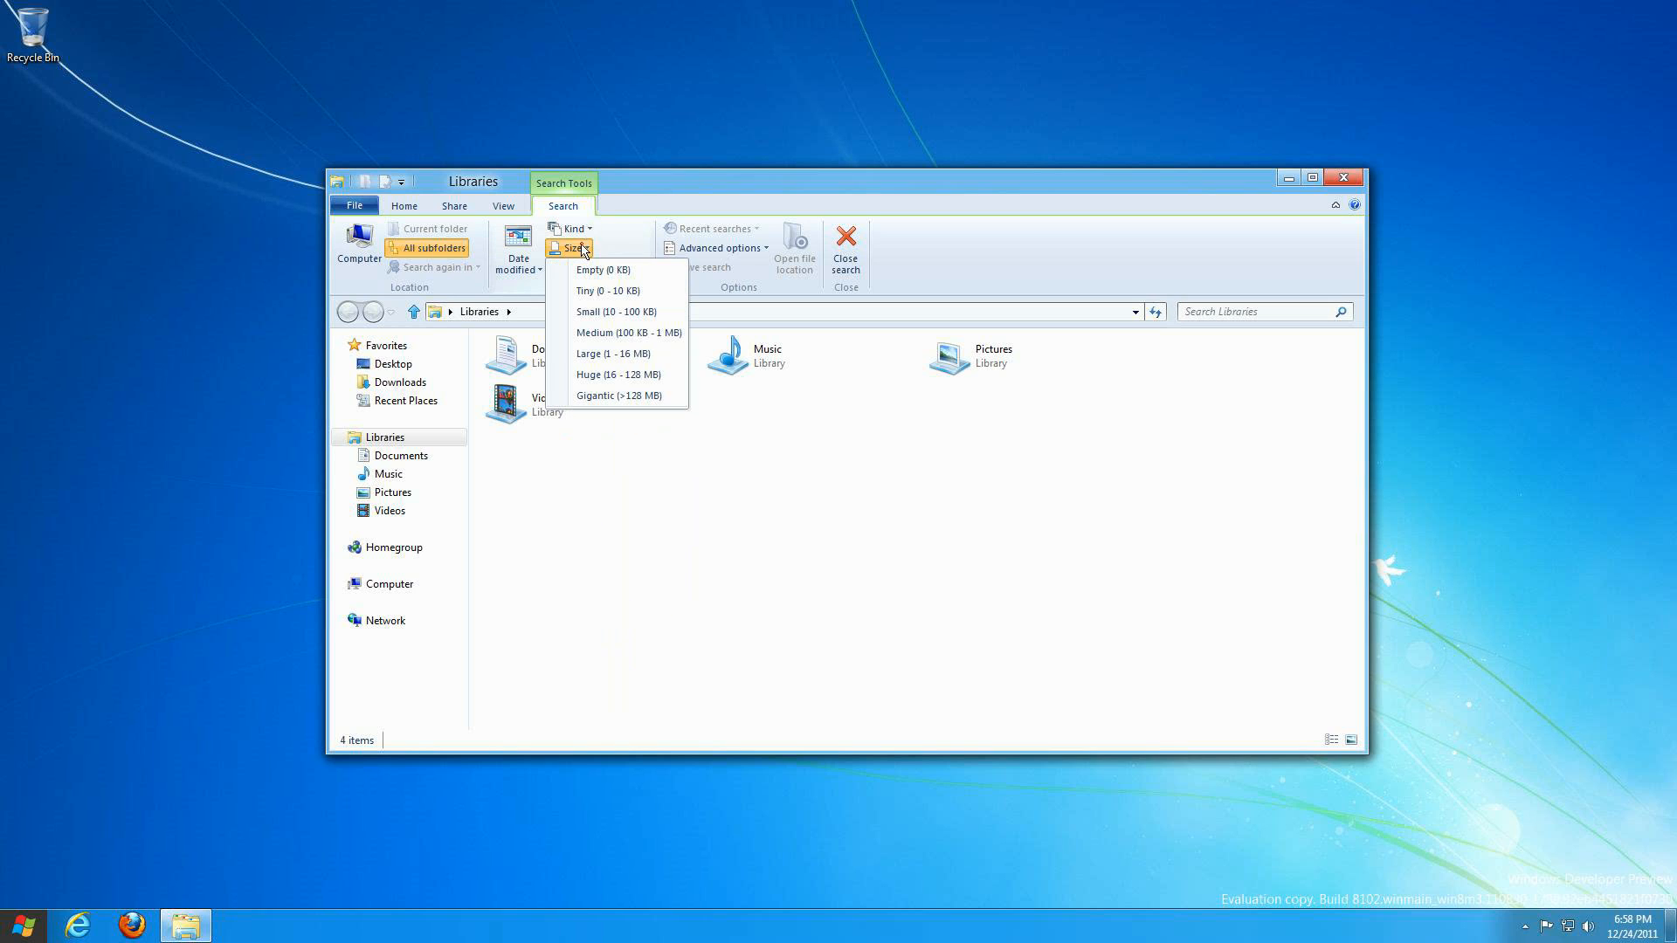
pyautogui.click(518, 241)
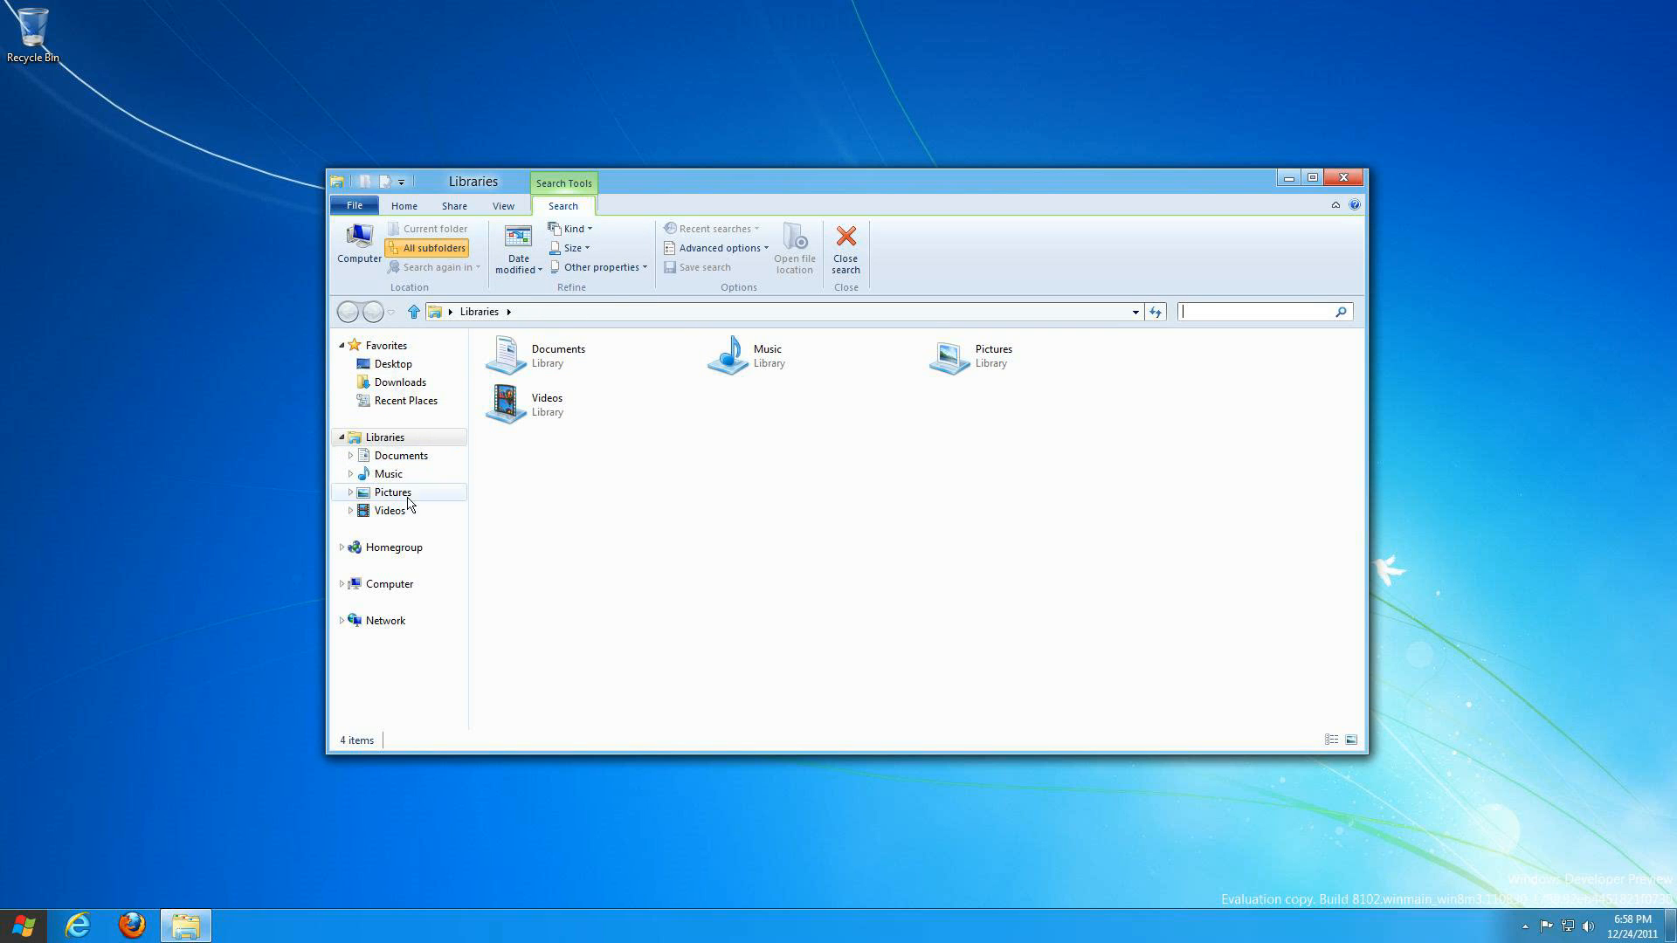
pyautogui.click(391, 585)
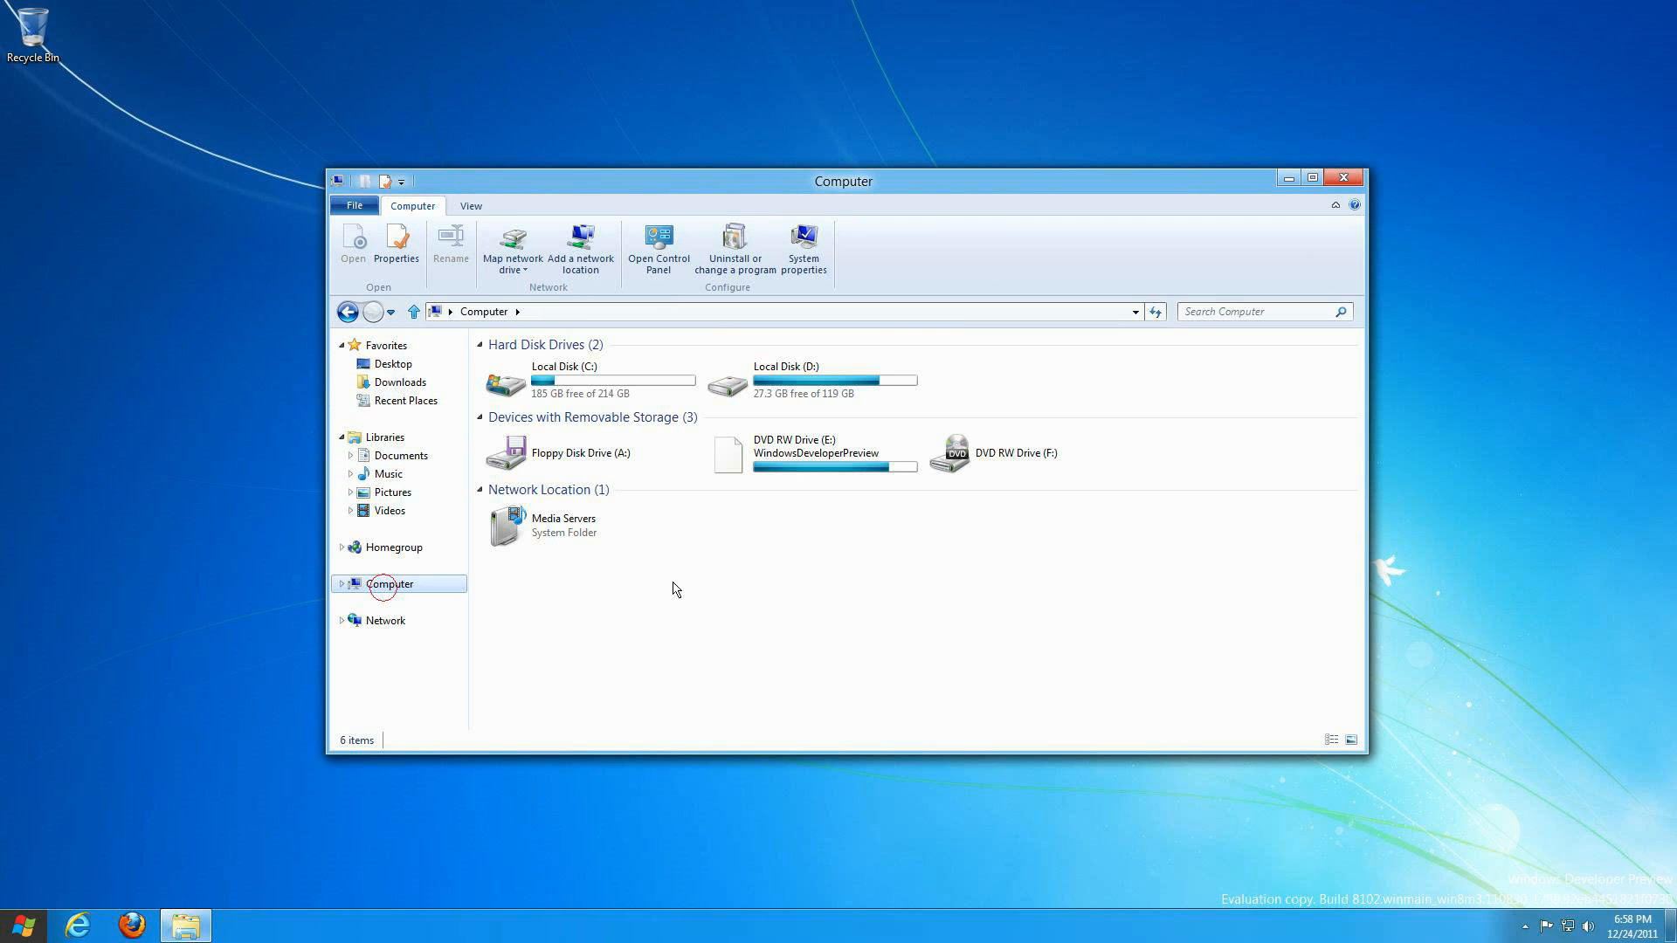
pyautogui.click(1262, 311)
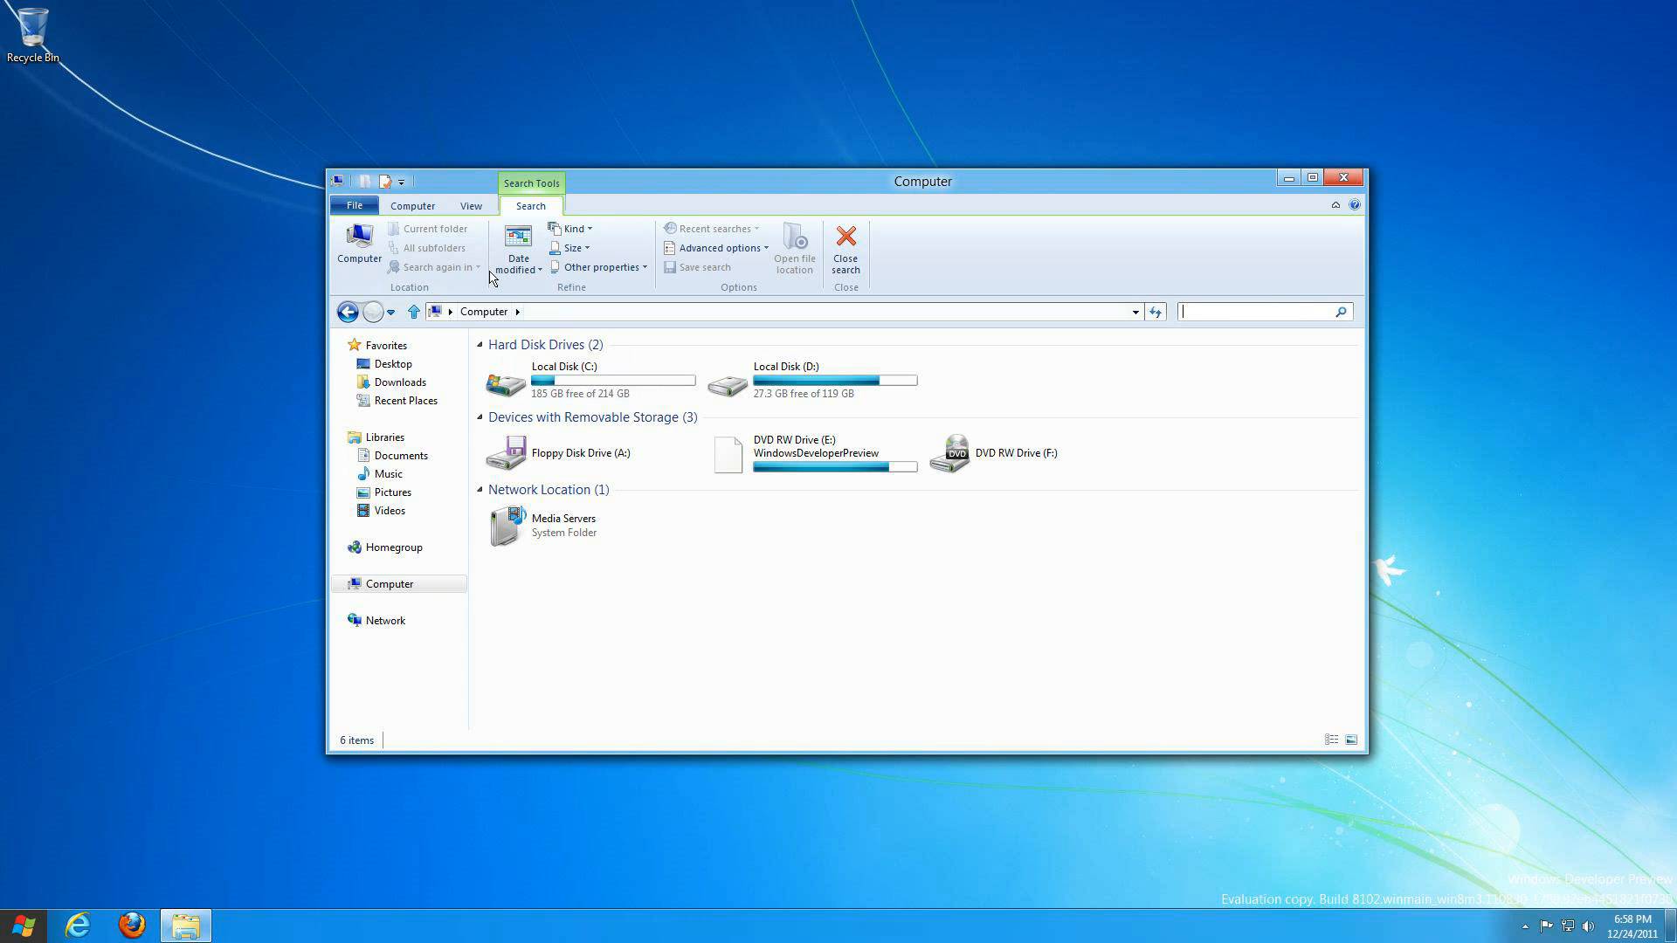